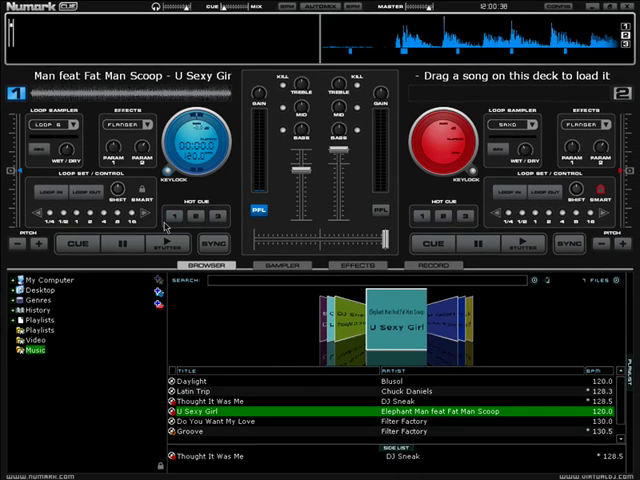
Move the crossfader to the centre so decks 1 and 2 are evenly mixed.
click(120, 243)
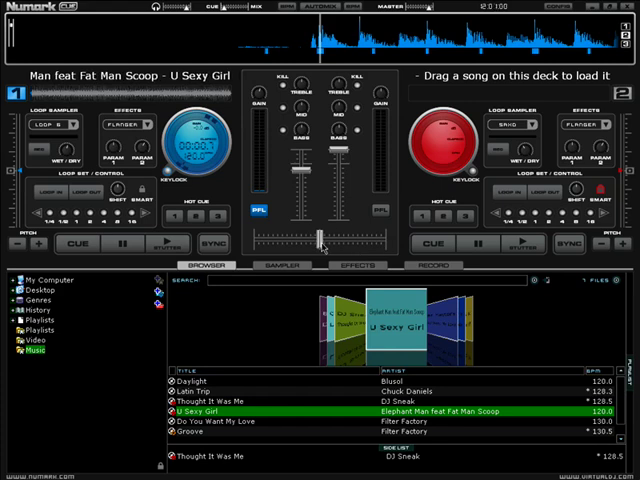
Start 'U Sexy Girl' playing on deck 1.
click(115, 244)
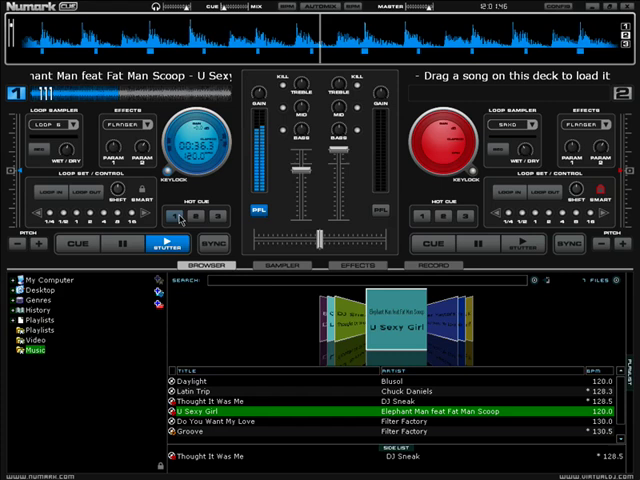
Save a hot cue point on deck 1 and jump back to the first cue.
click(131, 243)
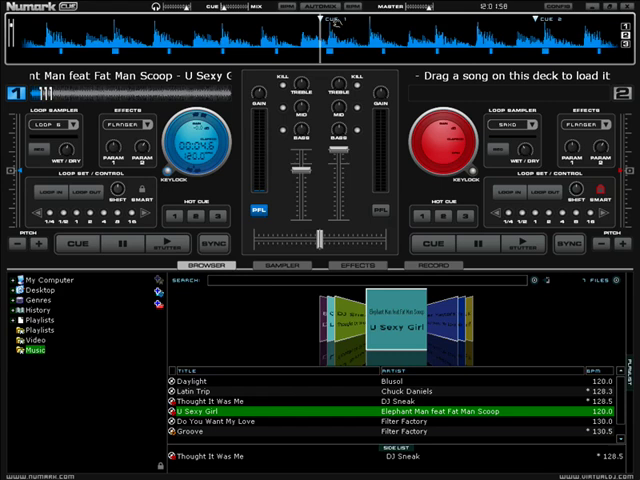
click(70, 243)
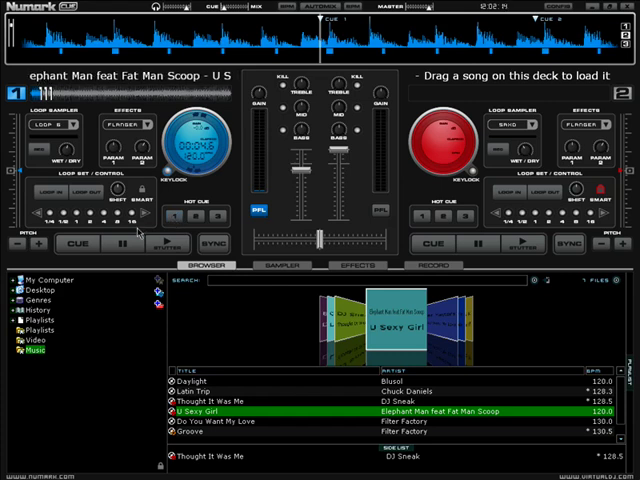
Return 'U Sexy Girl' to its cue point, then pause deck 1.
click(116, 245)
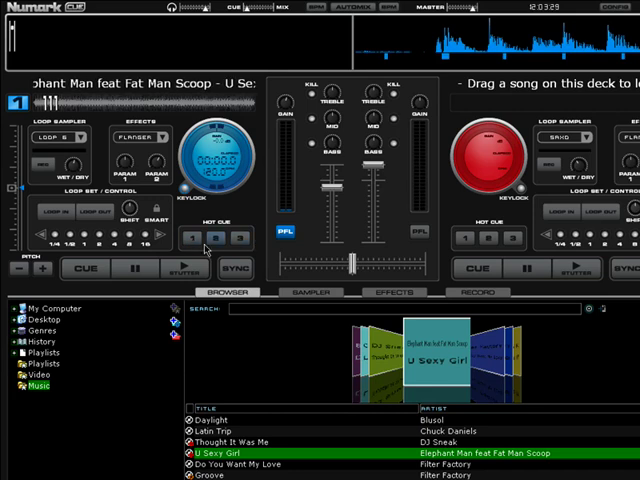
click(122, 268)
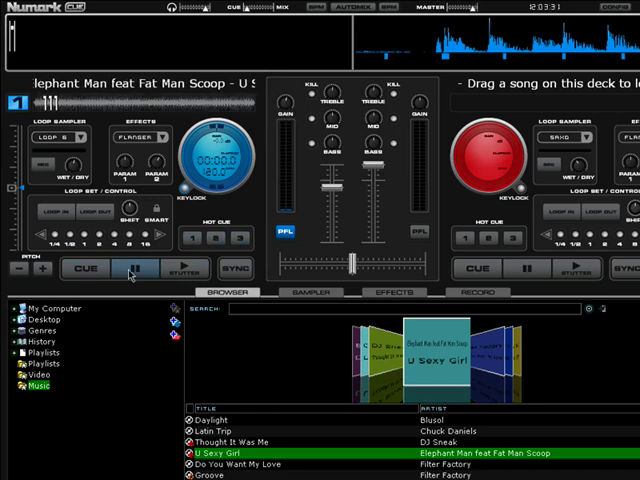